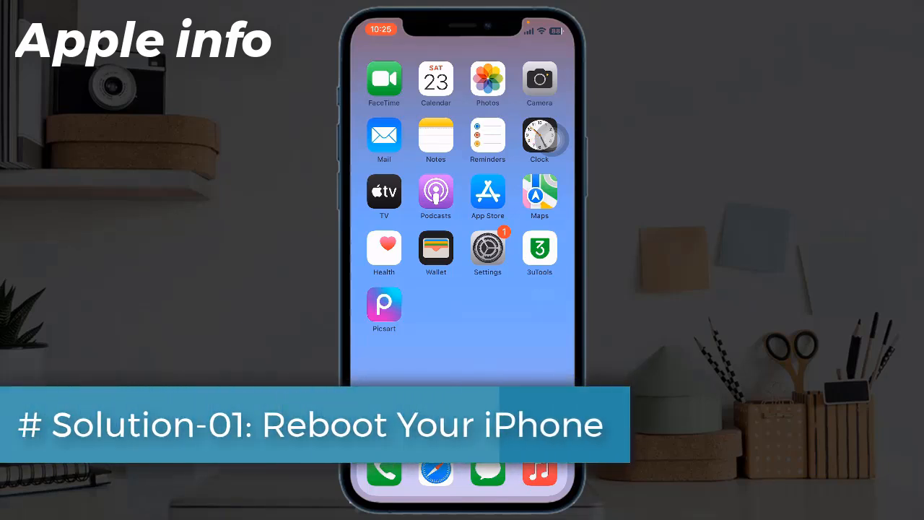
Shut down the iPhone from Settings > General > Shut Down so it can reboot.
click(488, 251)
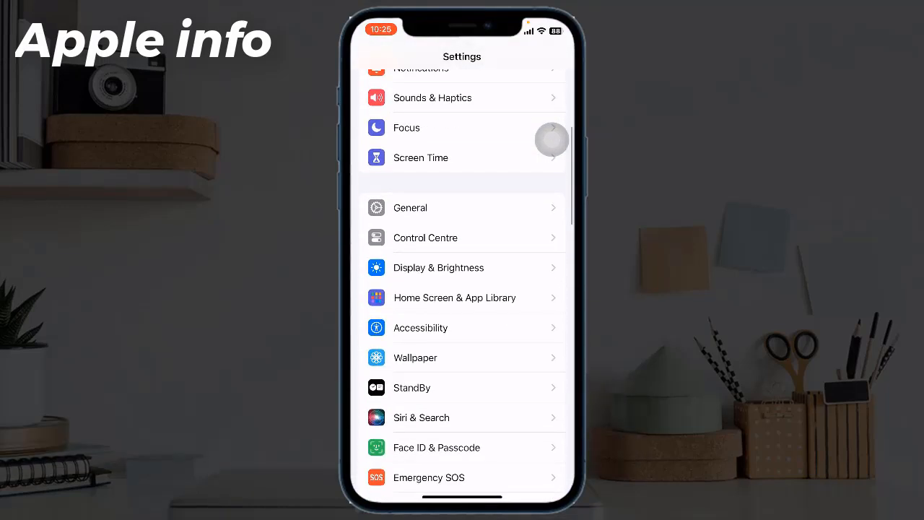
click(410, 208)
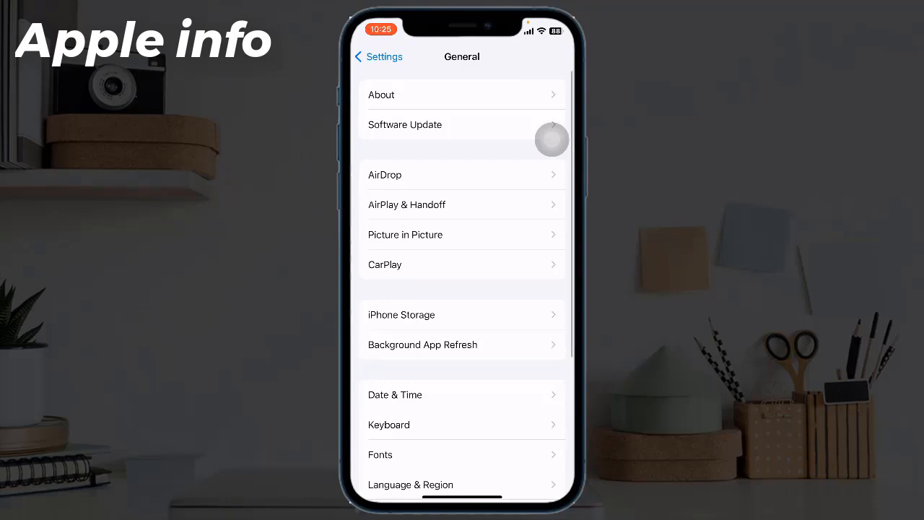
scroll(down, 3)
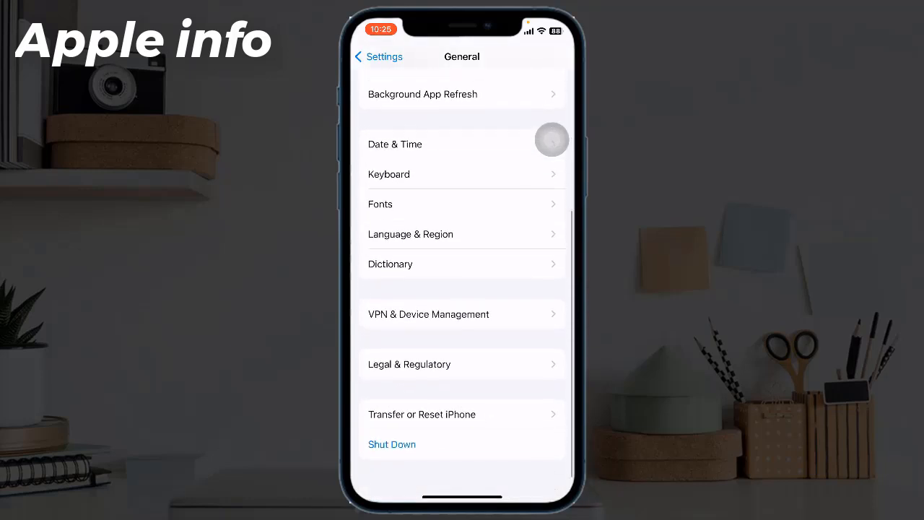
click(392, 444)
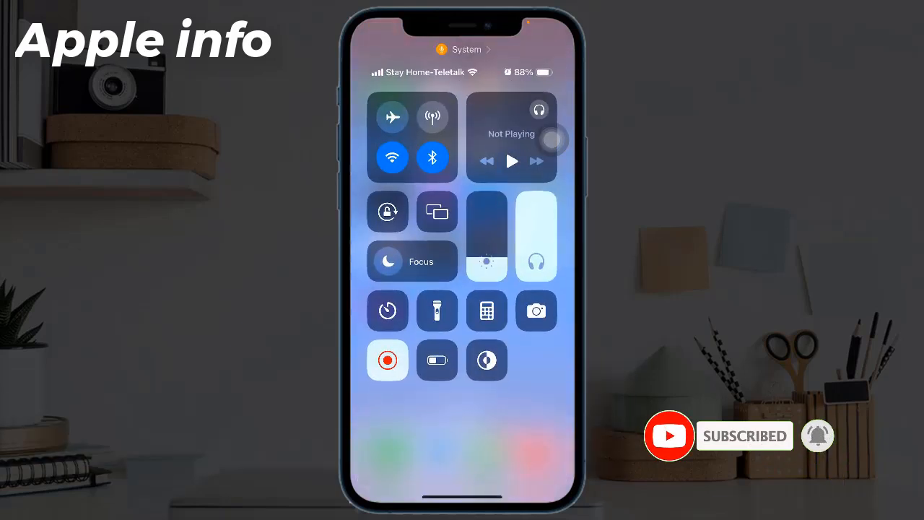
Toggle Airplane Mode on and then off again from Control Centre.
click(392, 117)
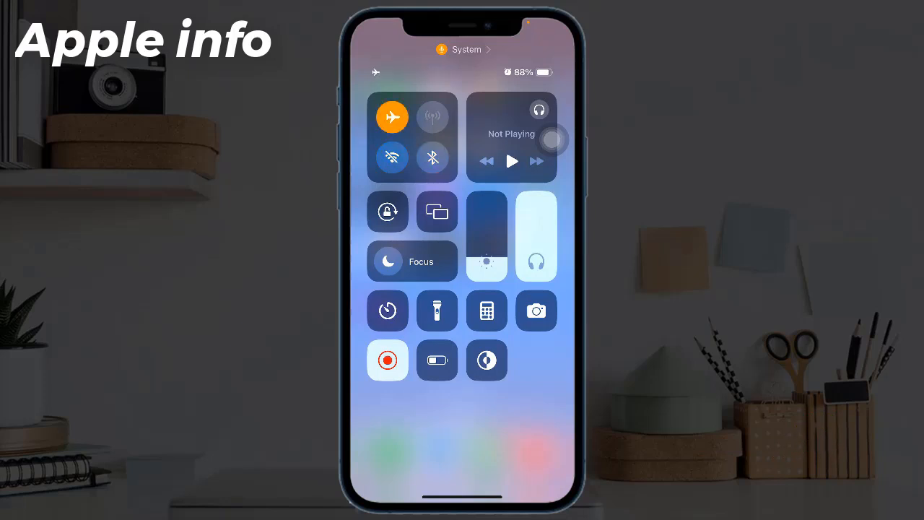
click(392, 116)
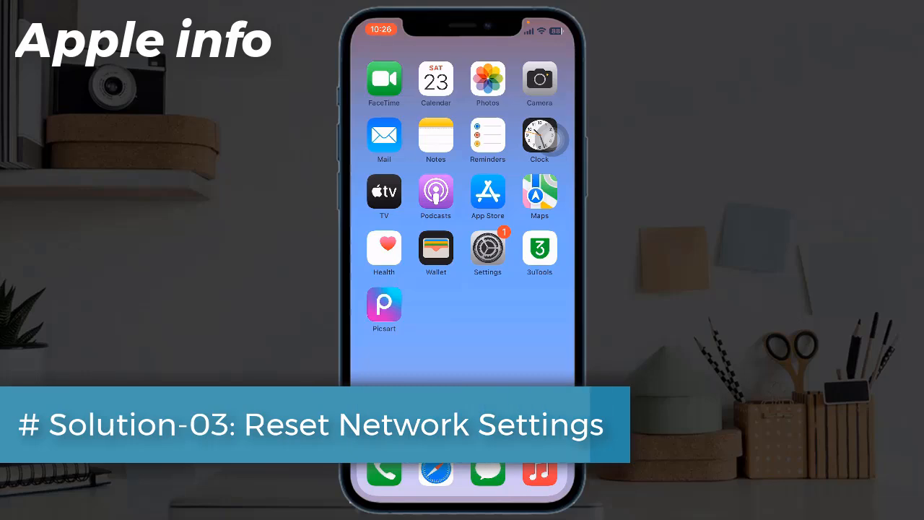
Reach the Reset options under Transfer or Reset iPhone to reset network settings.
click(487, 251)
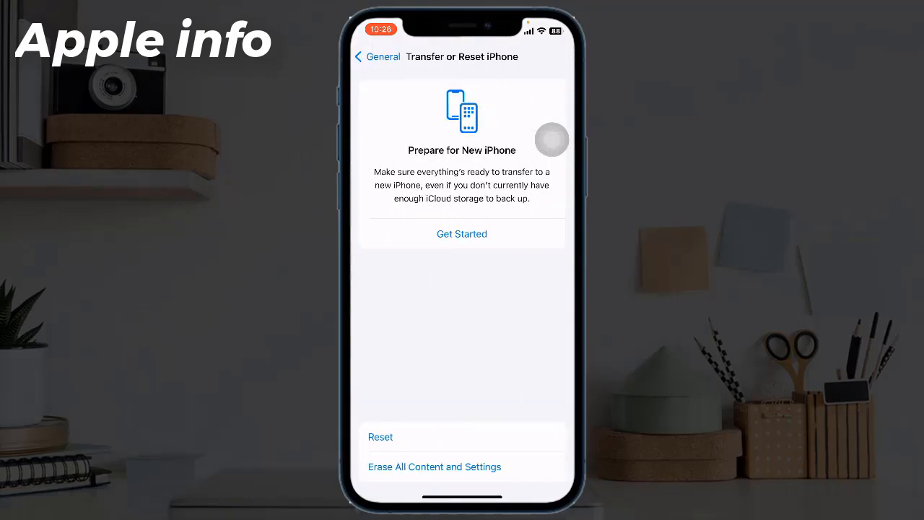
click(381, 436)
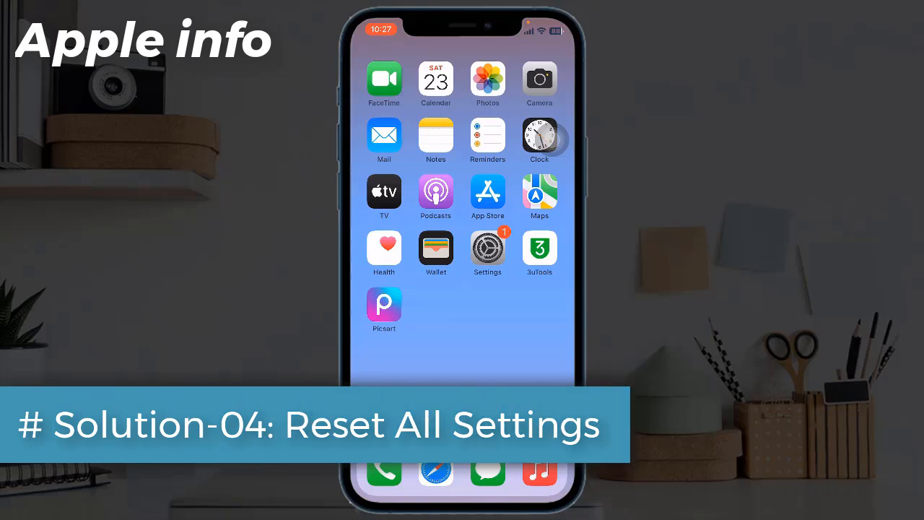
Choose Reset All Settings under General > Transfer or Reset iPhone, reaching the confirmation prompt.
click(488, 249)
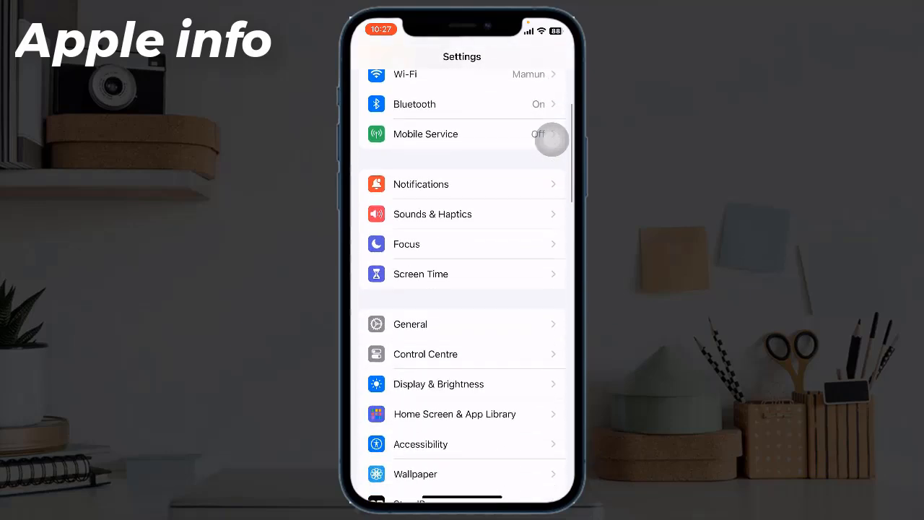
click(410, 324)
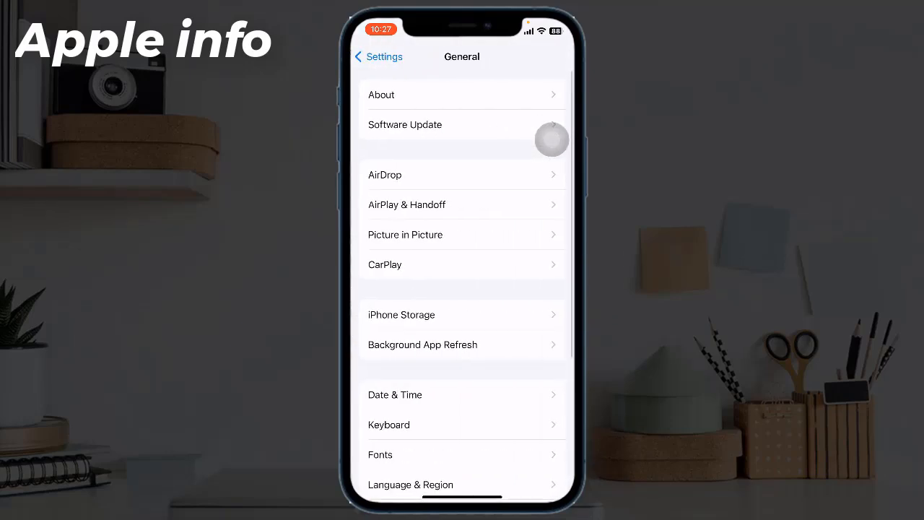
scroll(down, 3)
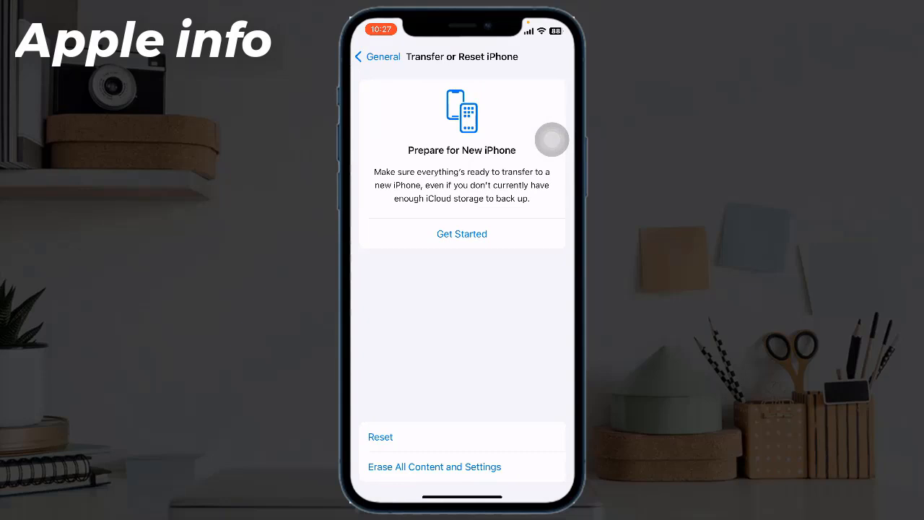
click(381, 437)
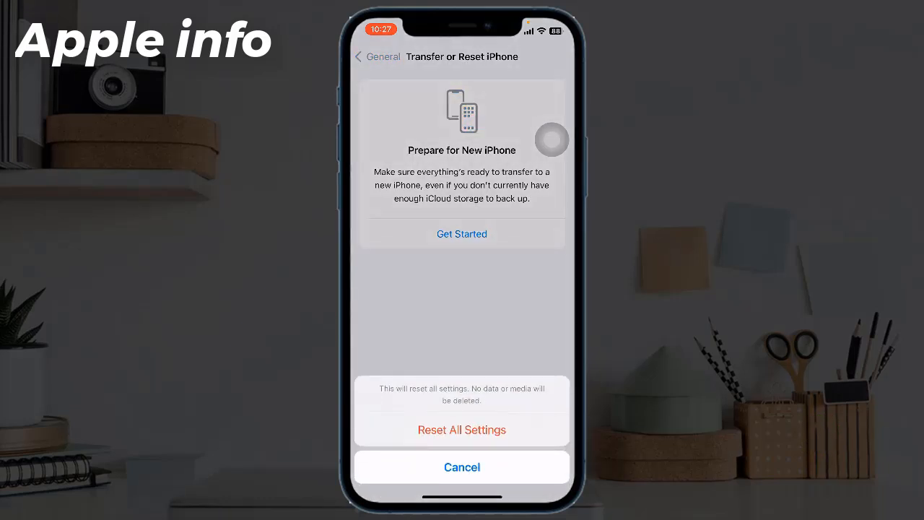
click(461, 430)
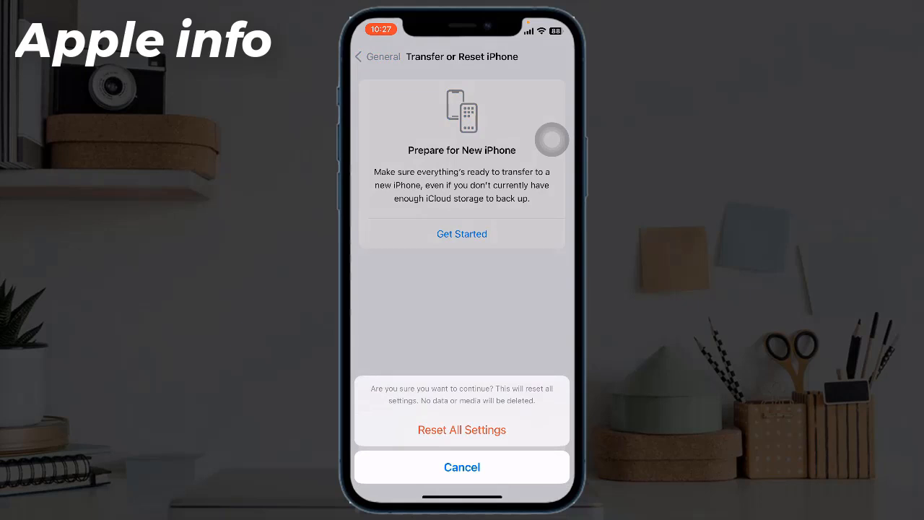